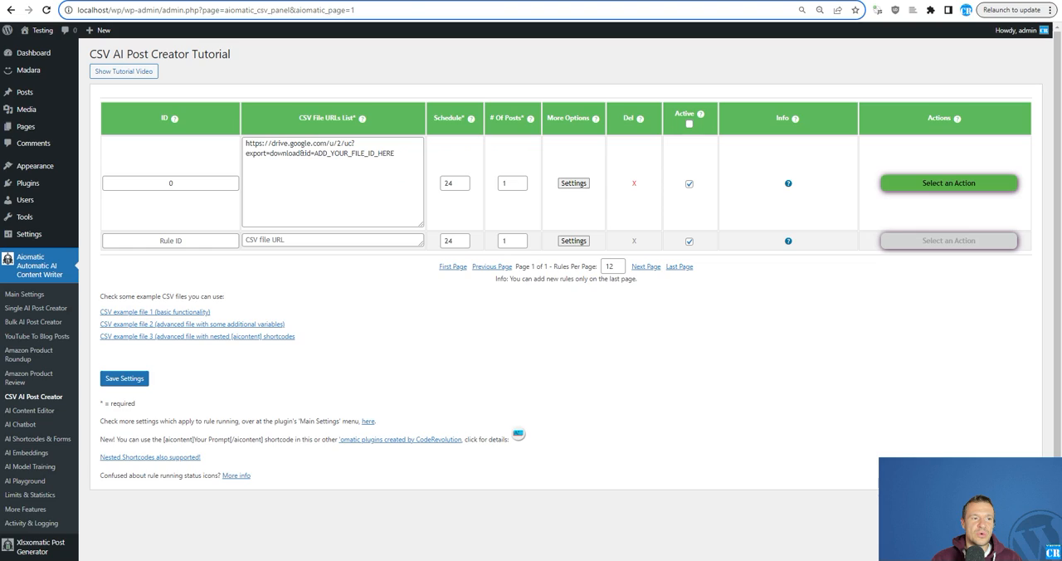
mouse_move(34, 397)
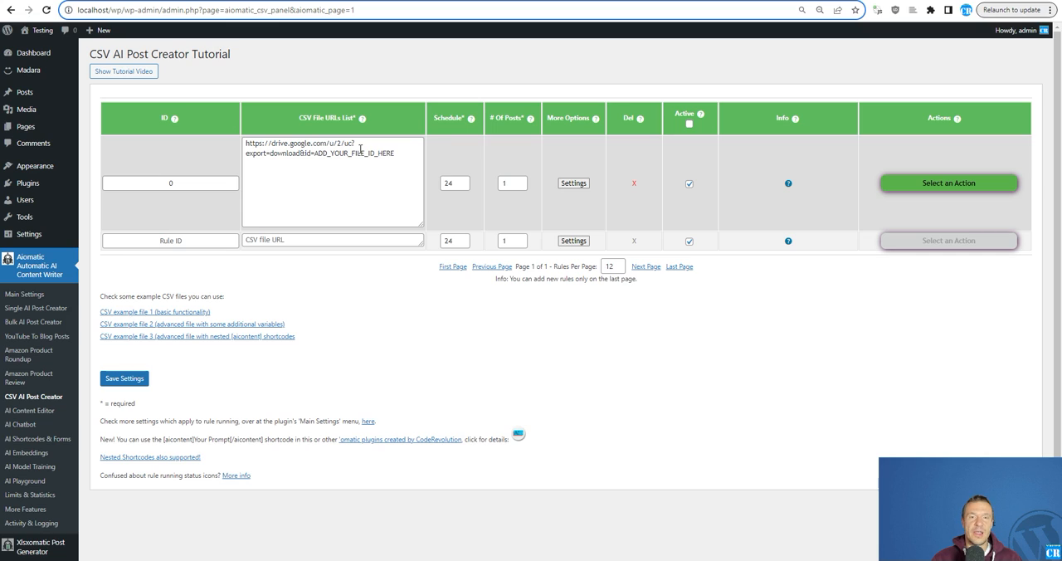
mouse_move(369, 68)
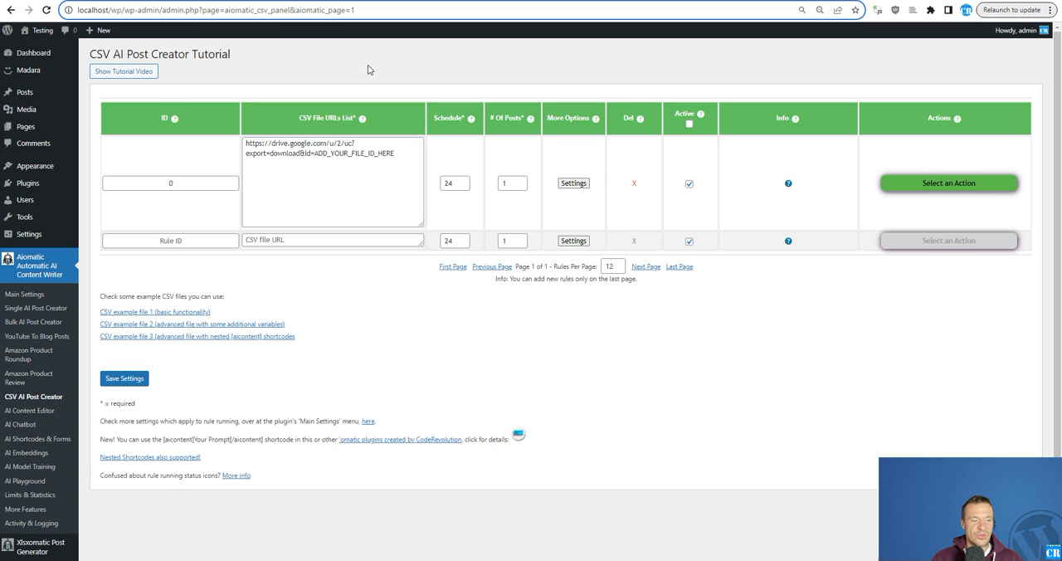
mouse_move(371, 80)
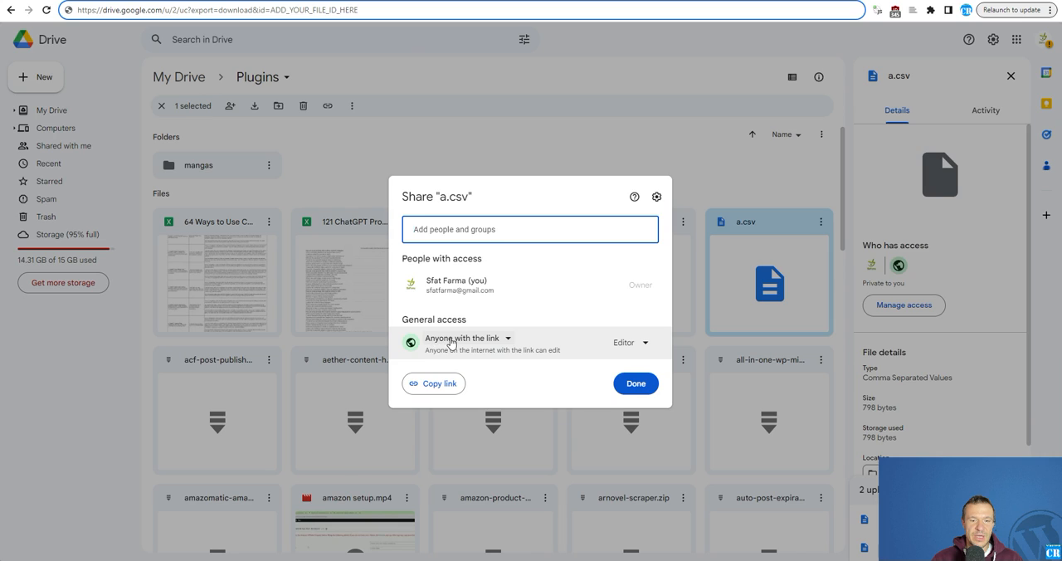
Step: Give anyone with the link Viewer access to a.csv and copy the link
left_click(627, 342)
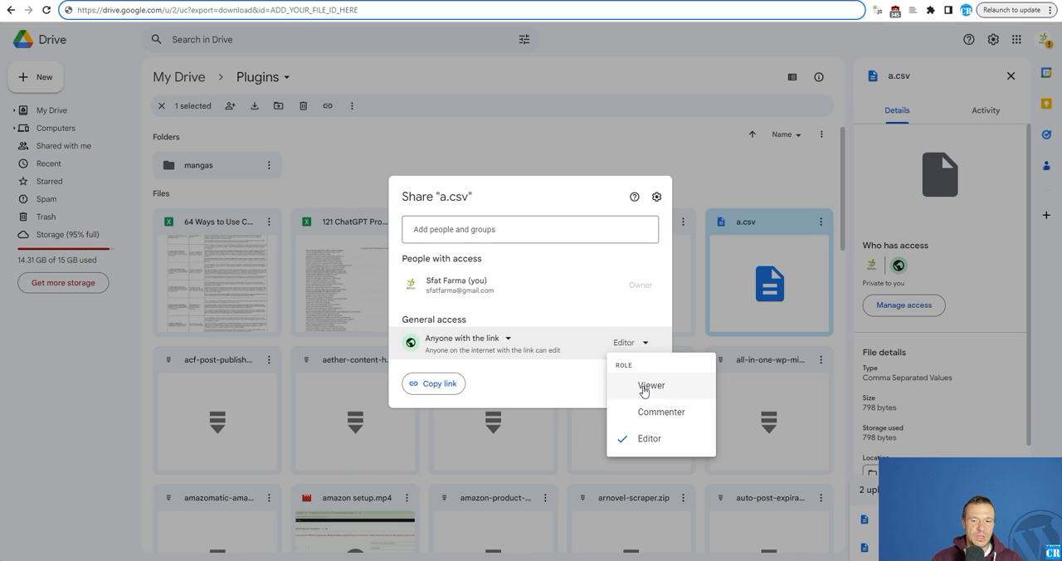
left_click(650, 385)
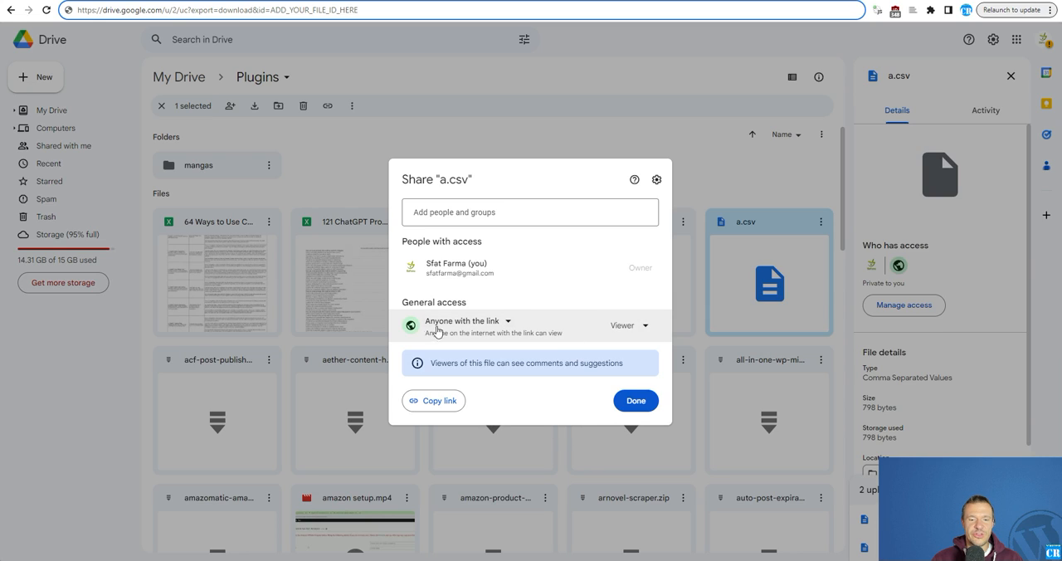
mouse_move(479, 324)
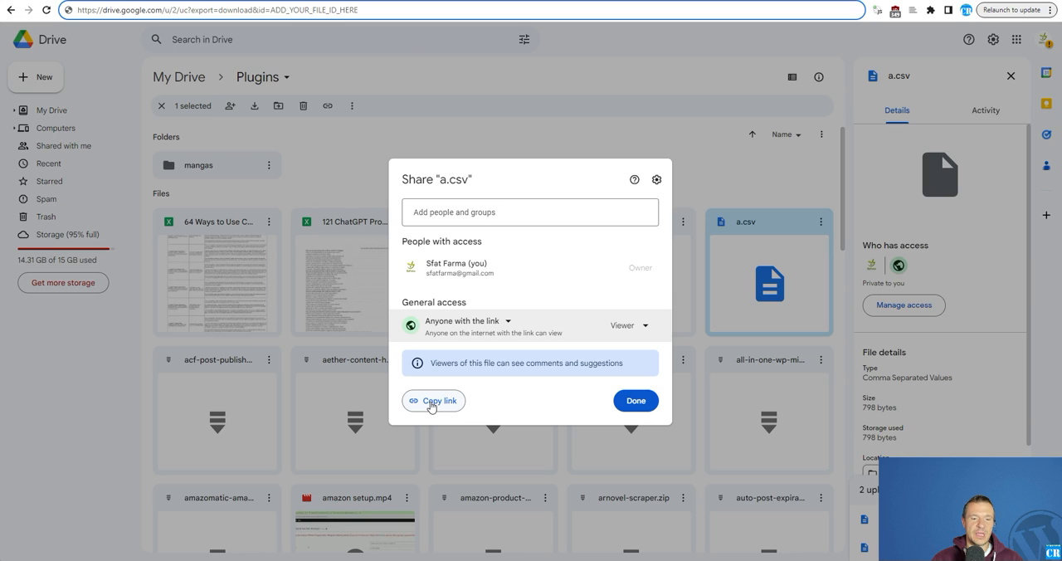
left_click(434, 401)
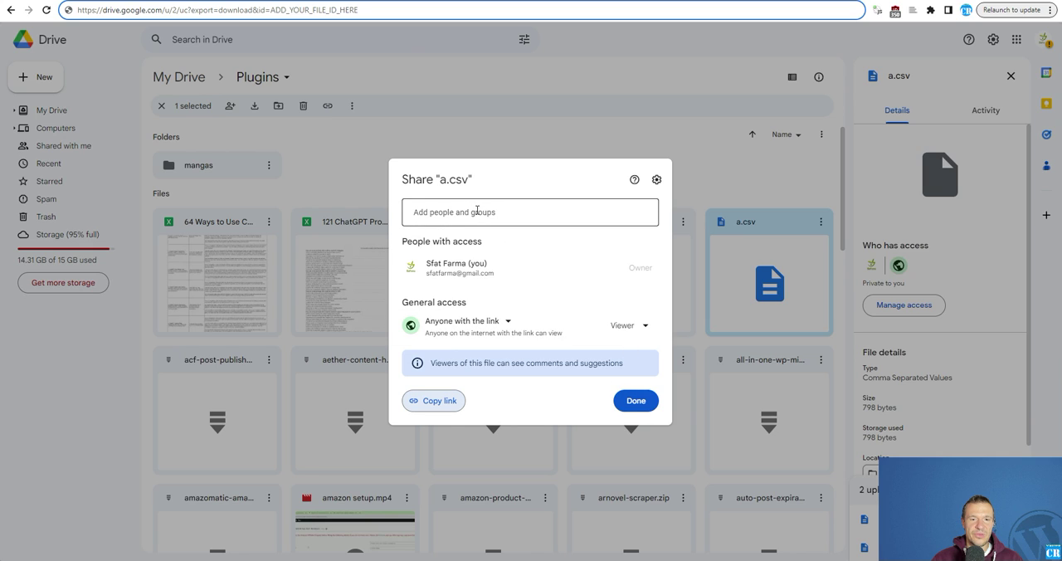
left_click(636, 400)
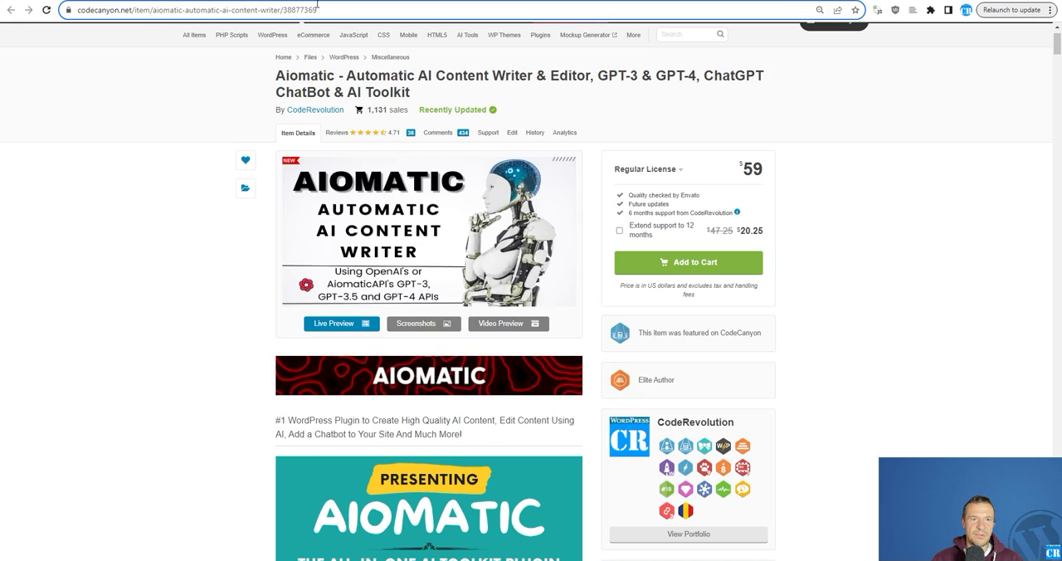
Step: Paste the a.csv Drive share link (file ID 1LfYAXW8EaAwMDOuO2B64VEtFak-zmNrI) into Chrome's address bar
type("https://drive.google.com/file/d/1LfYAXW8EaAwMDOuO2B64VEtFak-zmNrI/view?usp=sharing")
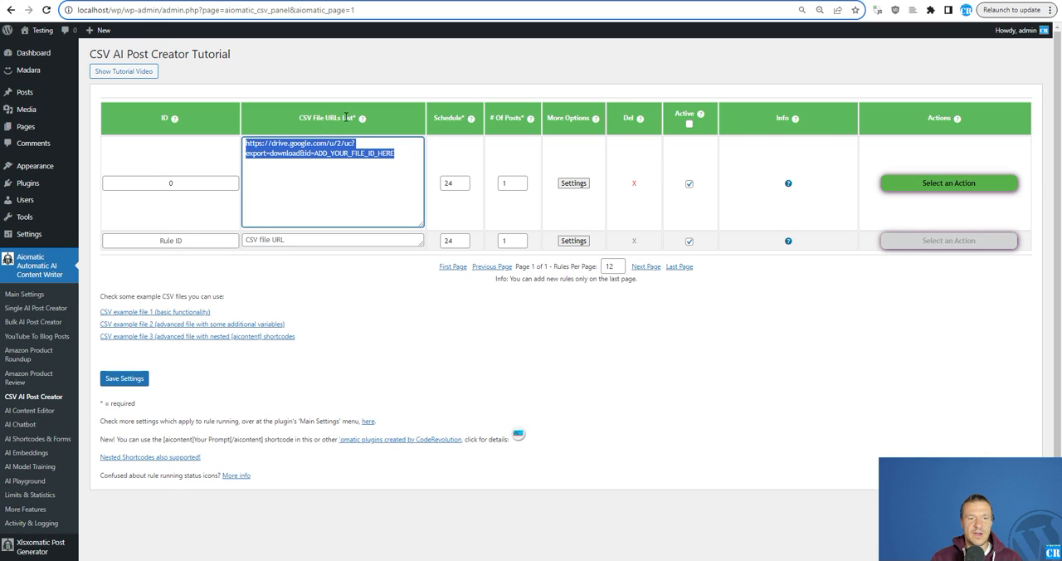
mouse_move(196, 259)
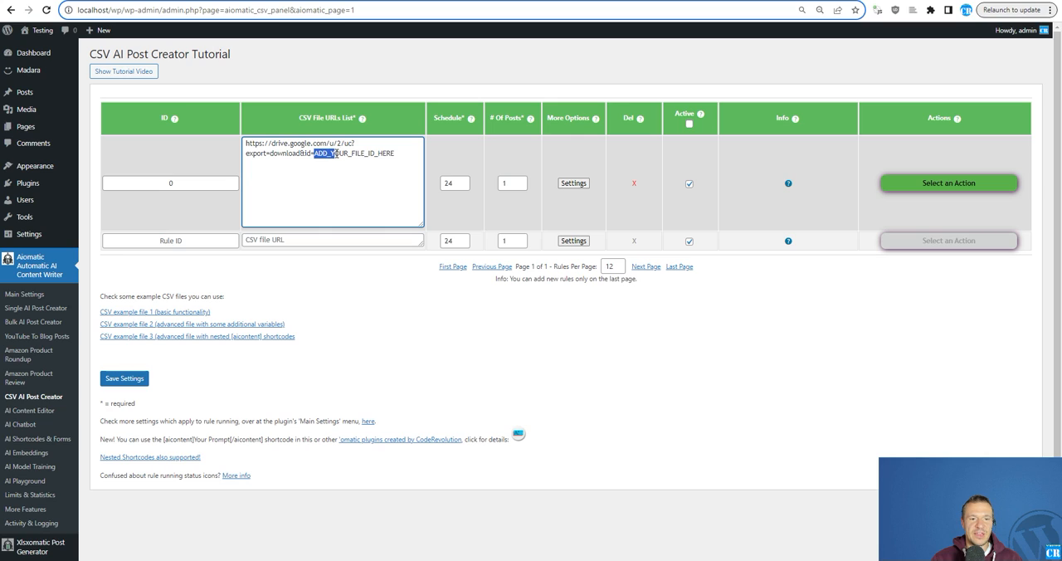
left_click_drag(310, 153, 396, 152)
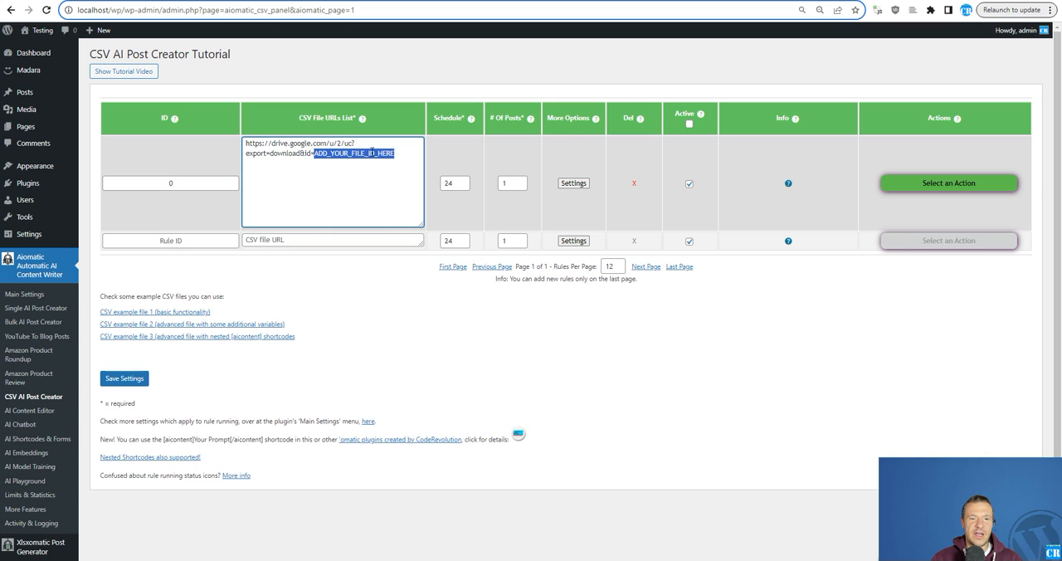
mouse_move(367, 157)
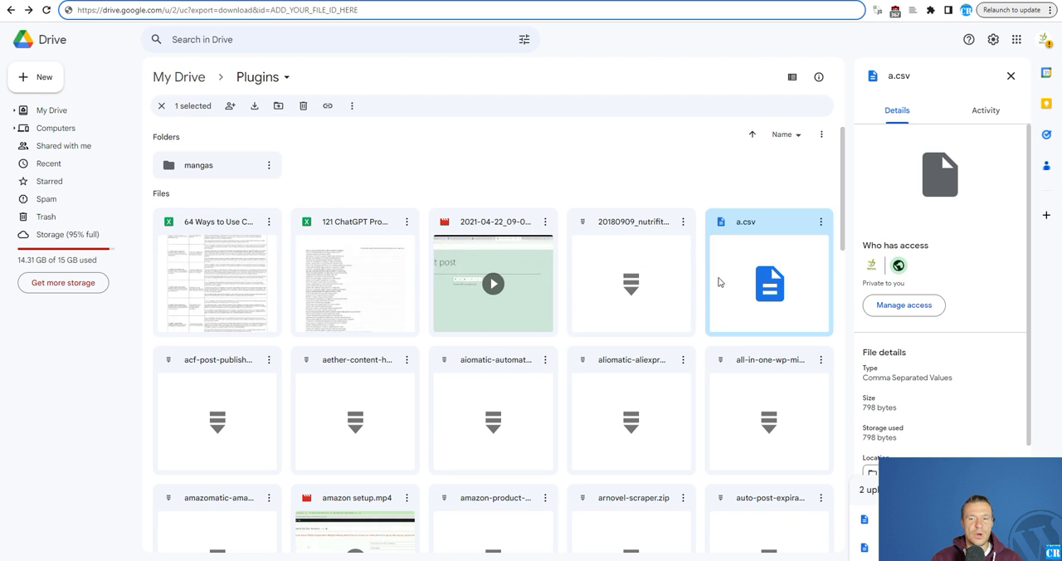
mouse_move(348, 134)
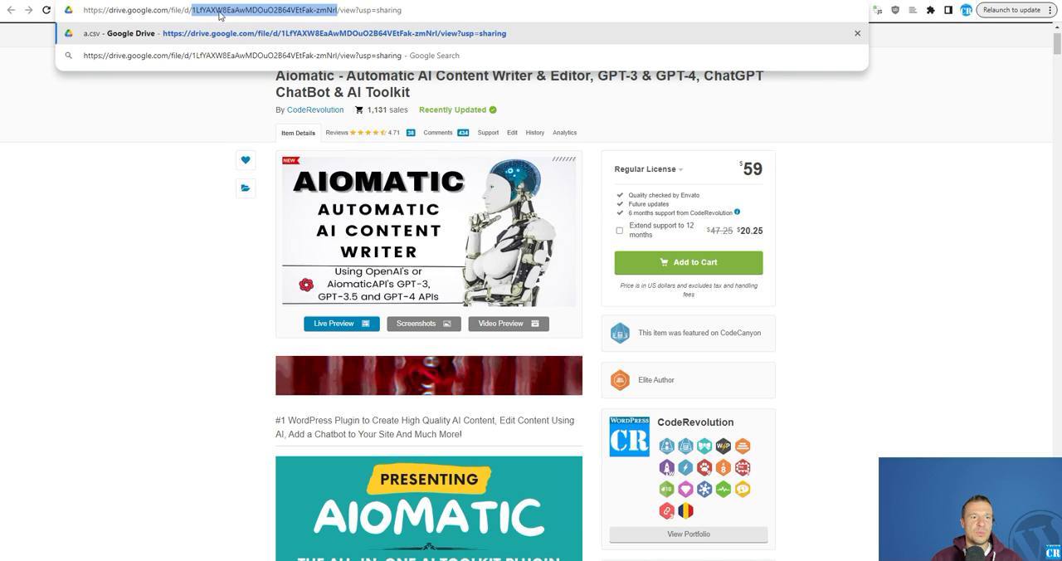
Step: Copy the file ID between /d/ and /view from the address bar link
right_click(208, 12)
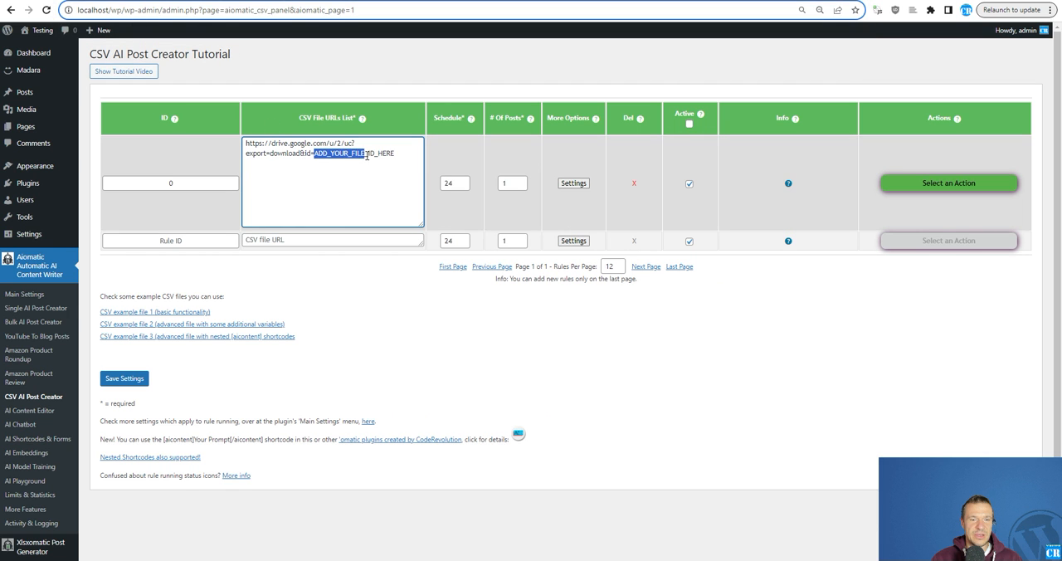
Step: Replace ADD_YOUR_FILE_ID_HERE in the CSV rule's URL with the copied a.csv file ID
right_click(365, 153)
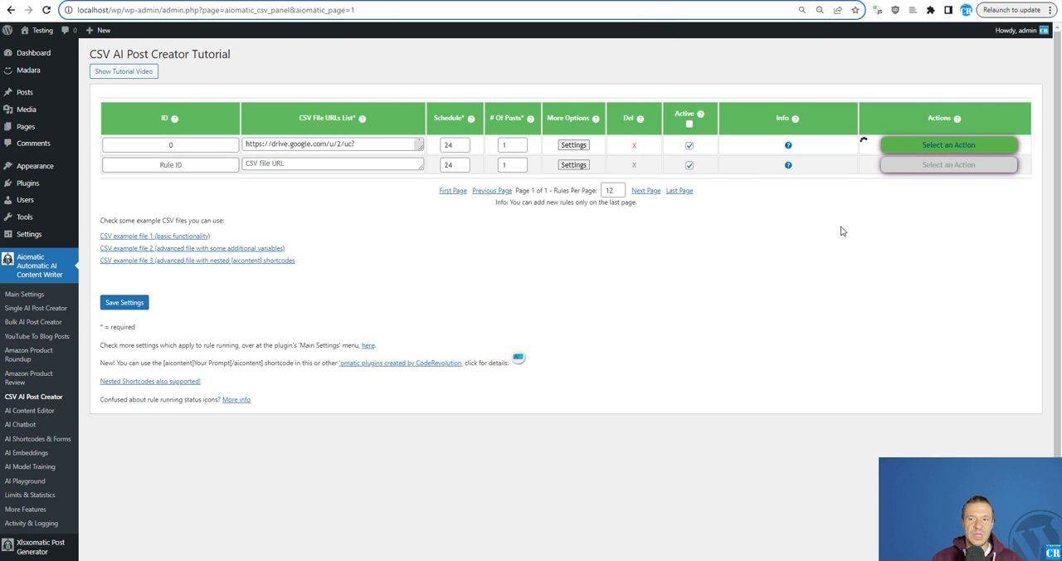
mouse_move(864, 141)
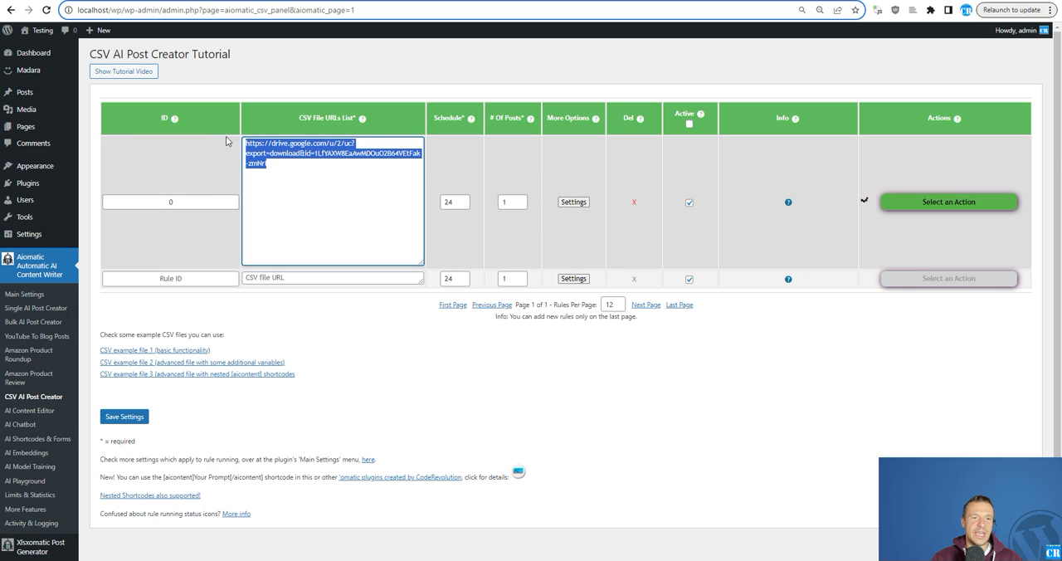
left_click(322, 182)
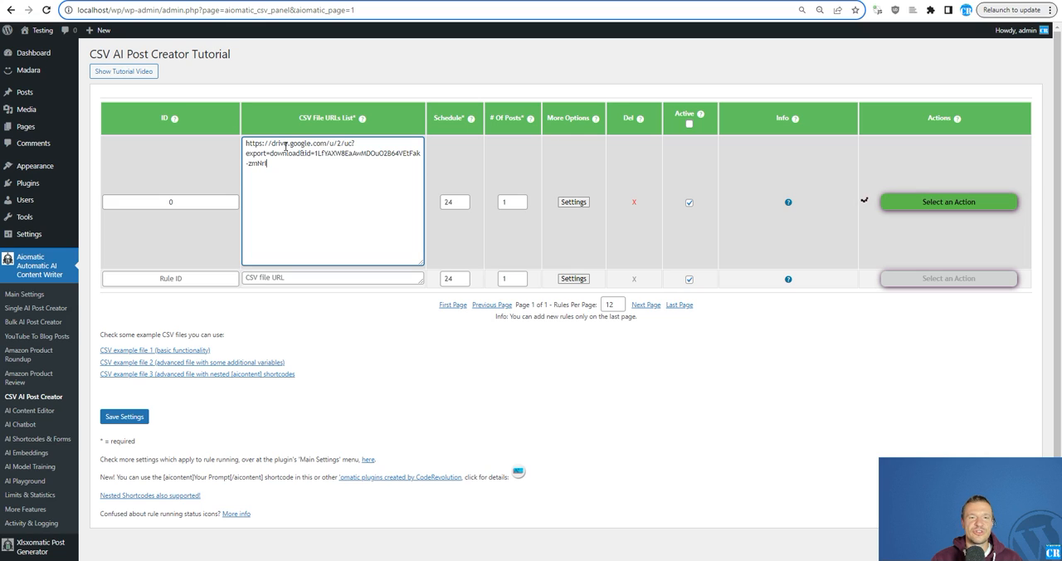
mouse_move(866, 202)
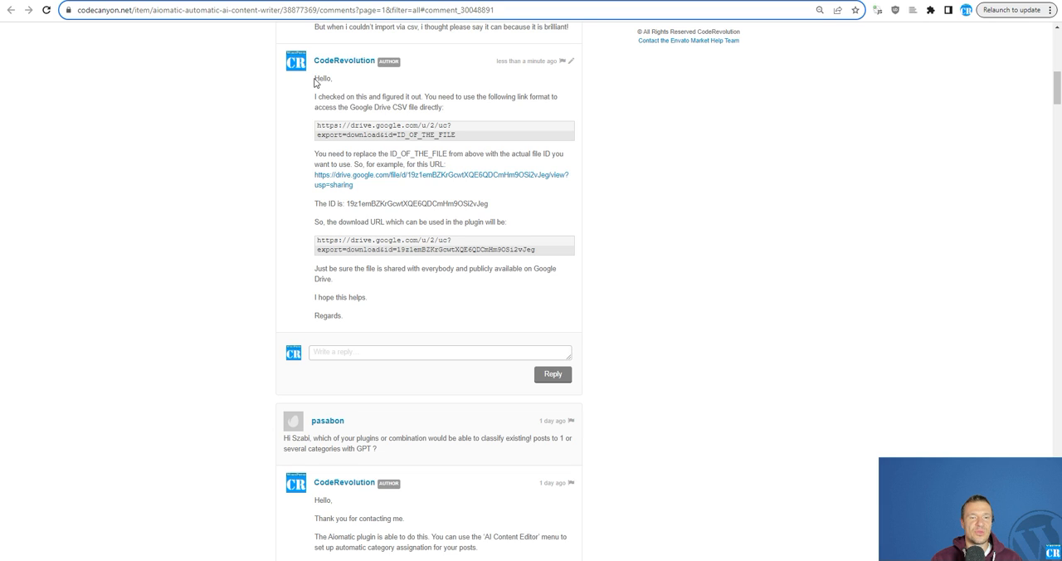
mouse_move(315, 129)
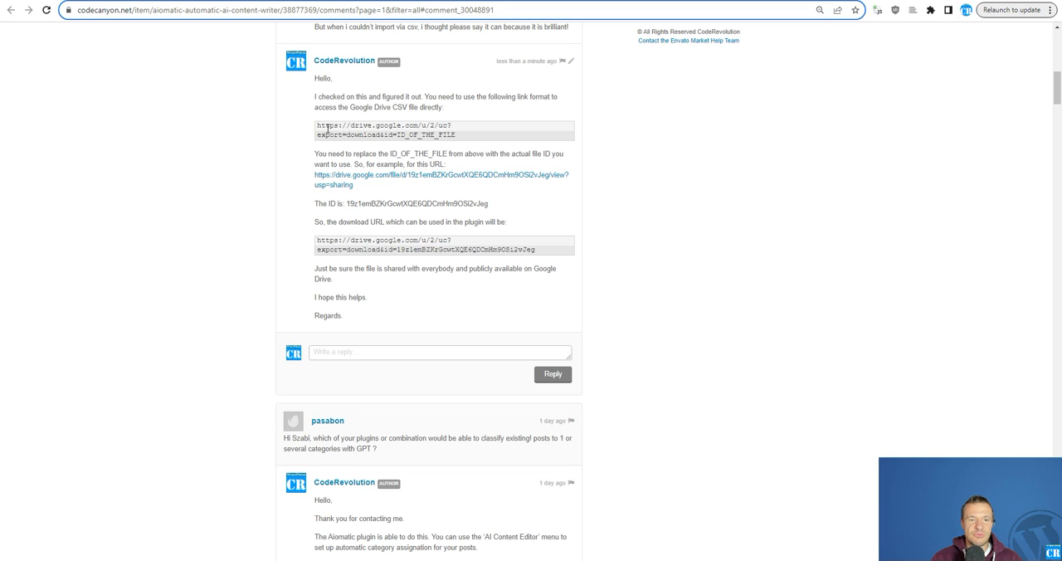
Step: Highlight the drive.google.com/u/2/uc?export=download&id=ID_OF_THE_FILE format in the author's reply
left_click_drag(315, 125, 463, 139)
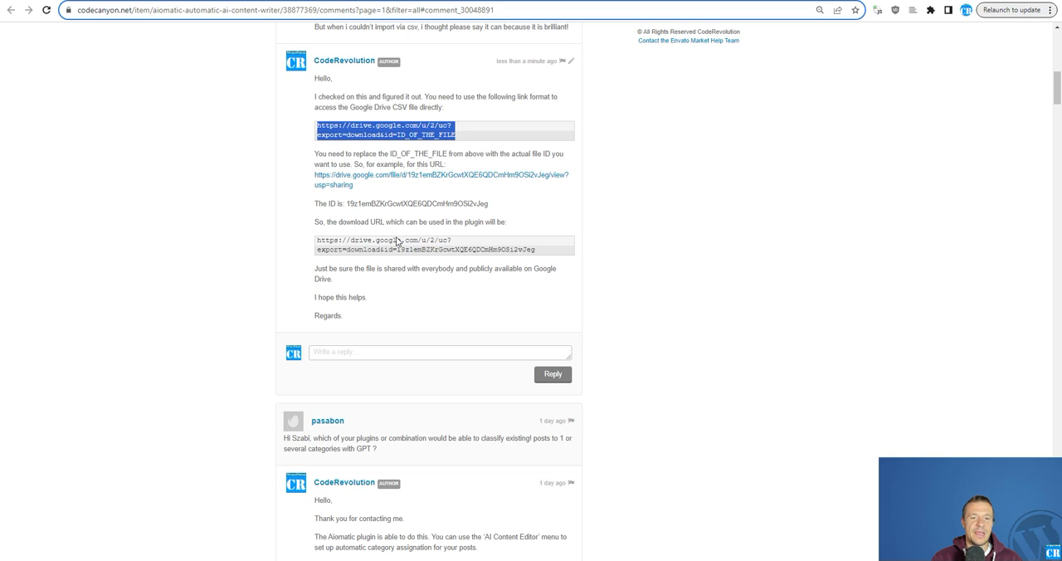
mouse_move(425, 180)
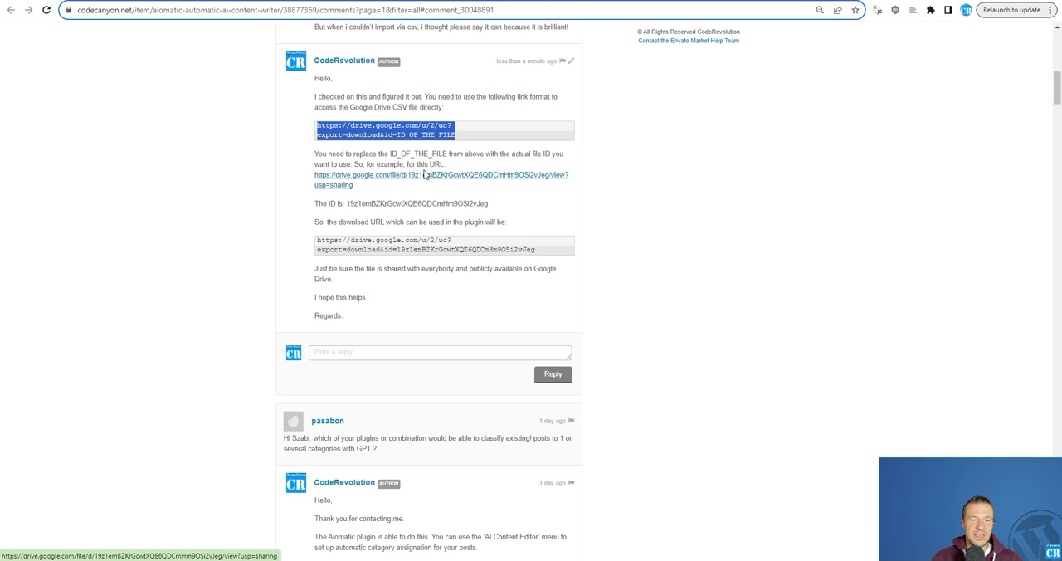
mouse_move(504, 184)
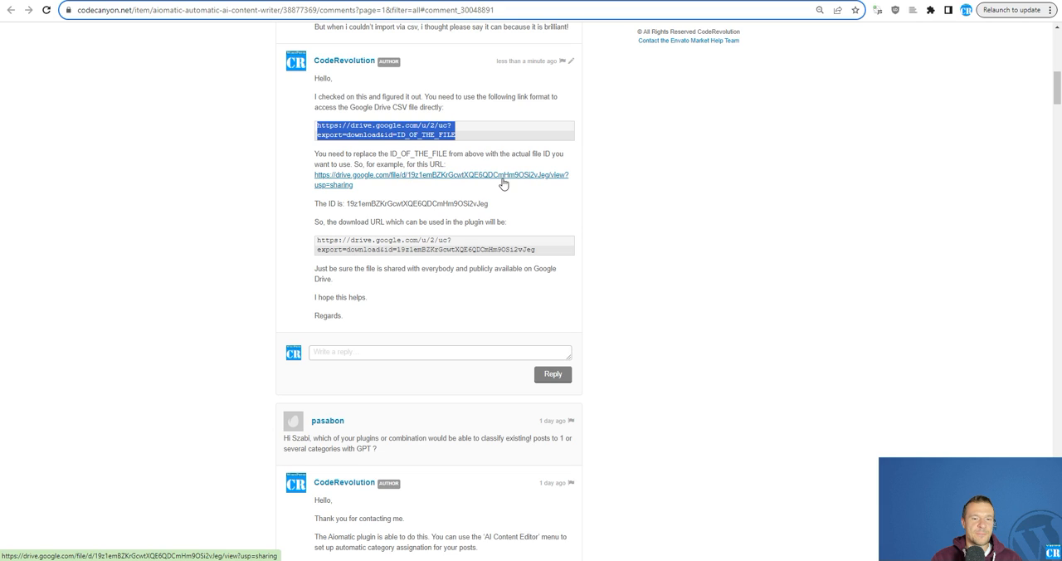
mouse_move(485, 171)
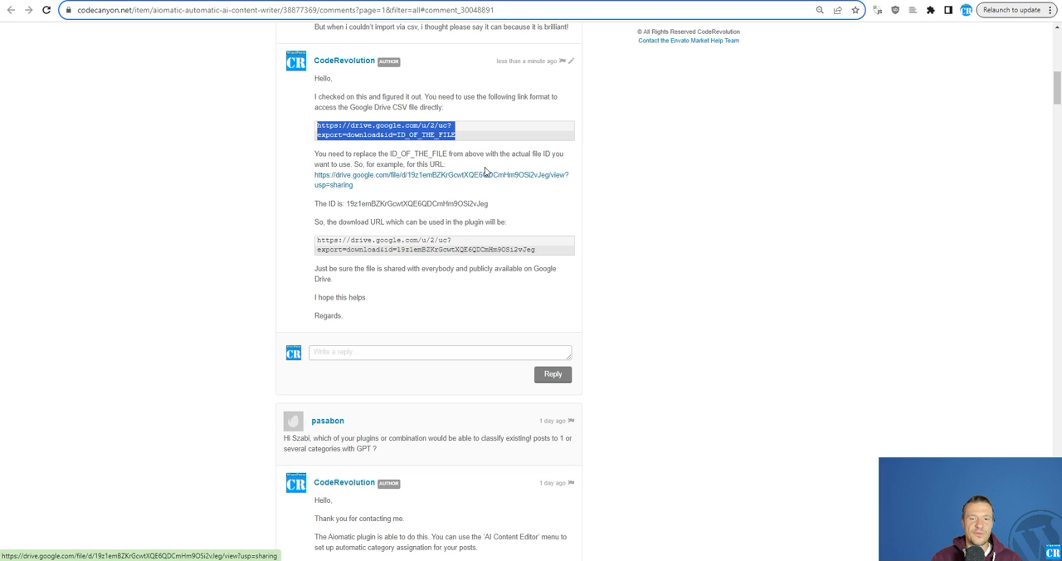
mouse_move(316, 181)
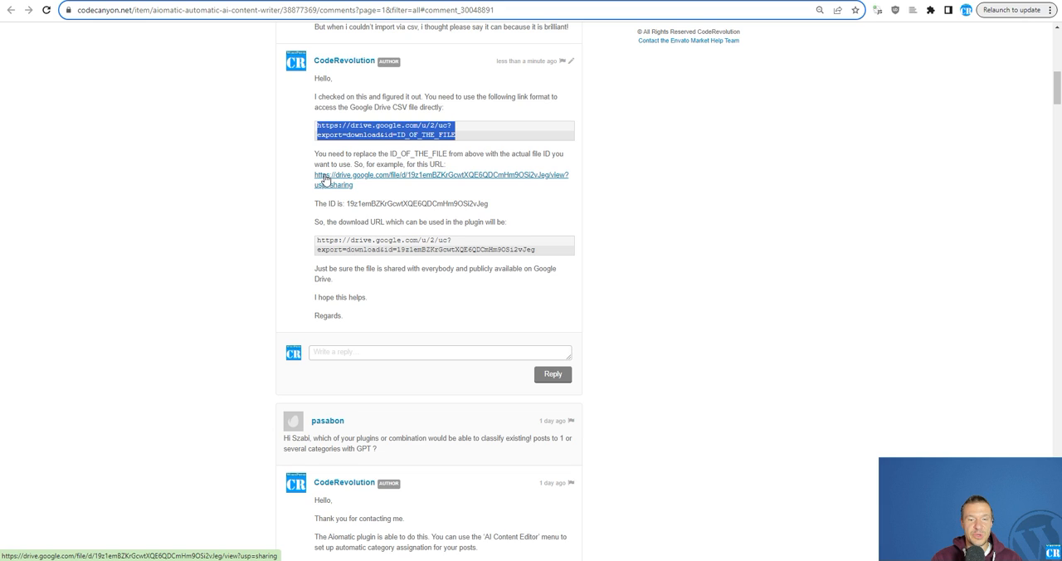
mouse_move(321, 183)
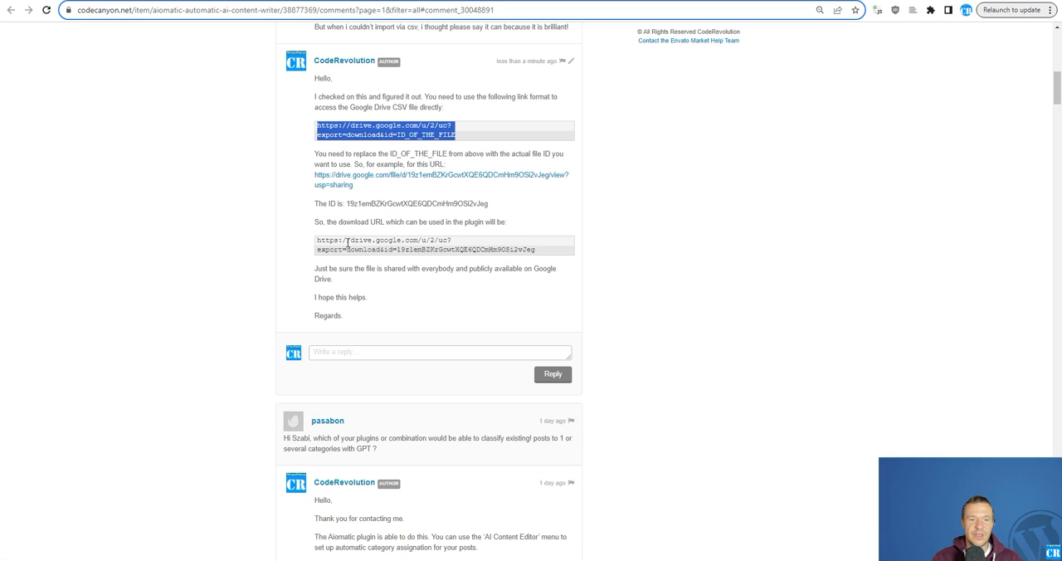
mouse_move(515, 250)
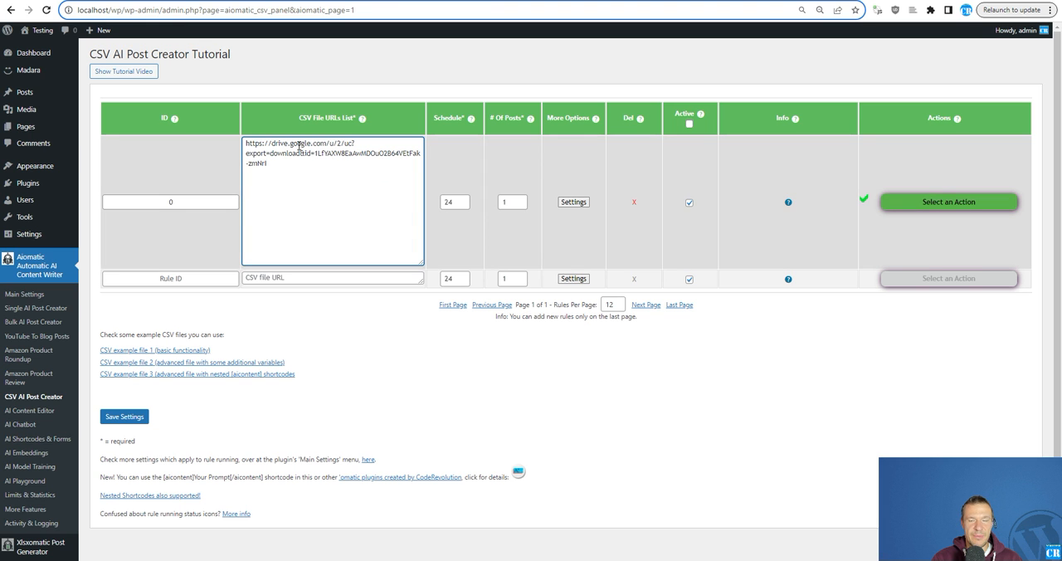
mouse_move(849, 216)
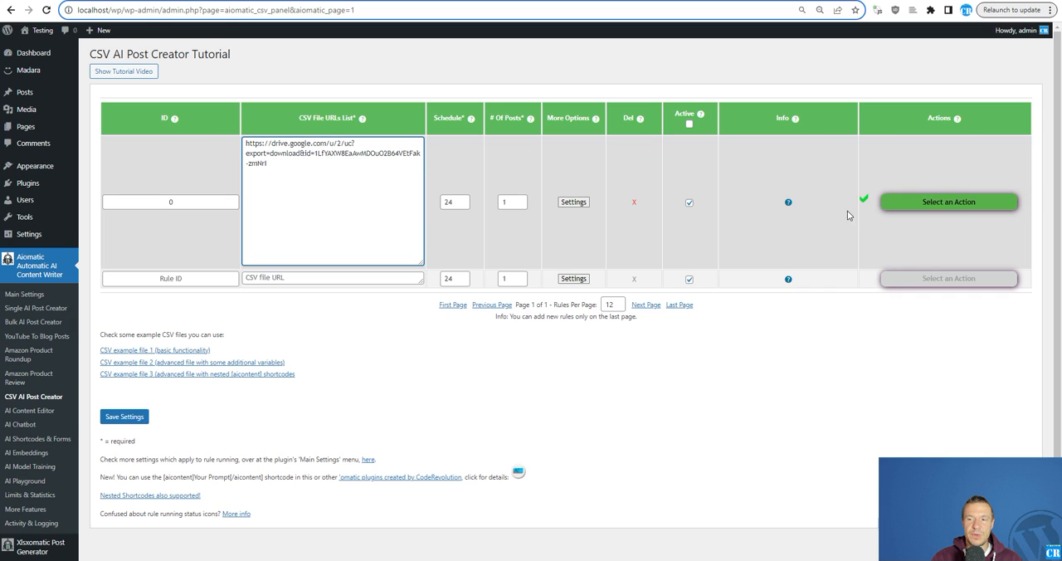
mouse_move(37, 30)
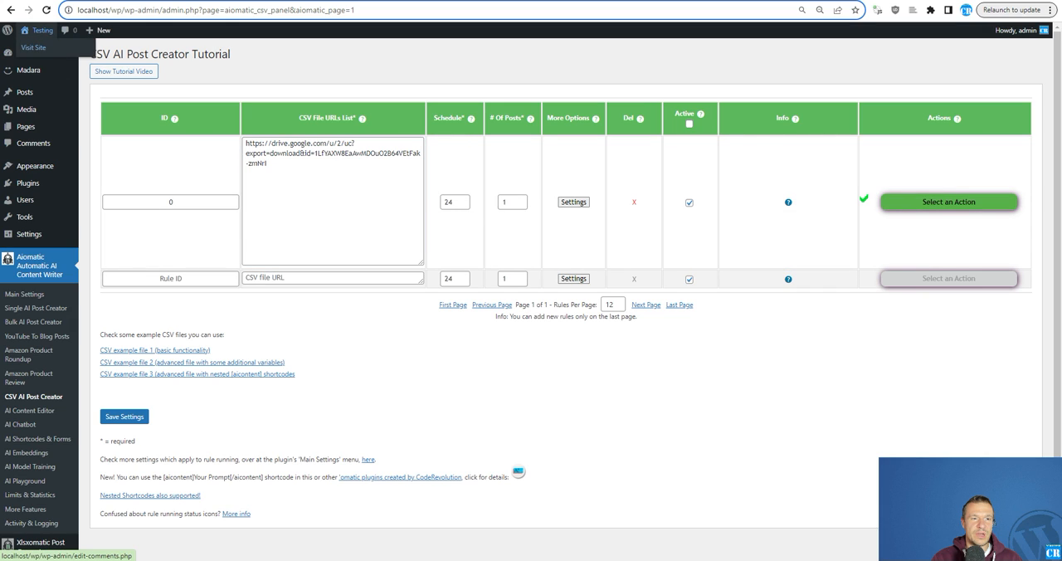
Step: Return to the Aiomatic CSV AI Post Creator tab to check the green checkmark
left_click(33, 44)
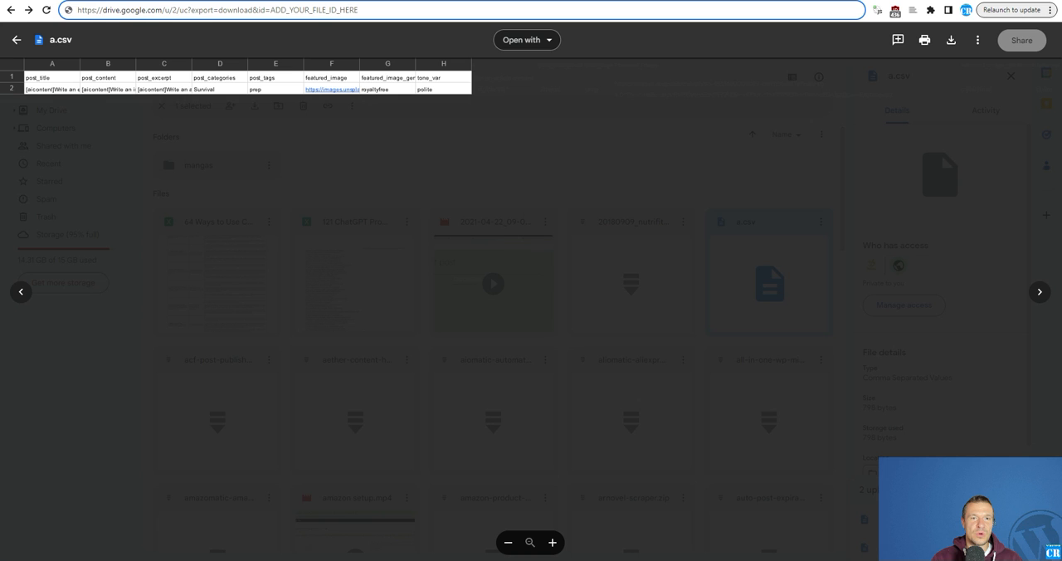
mouse_move(80, 94)
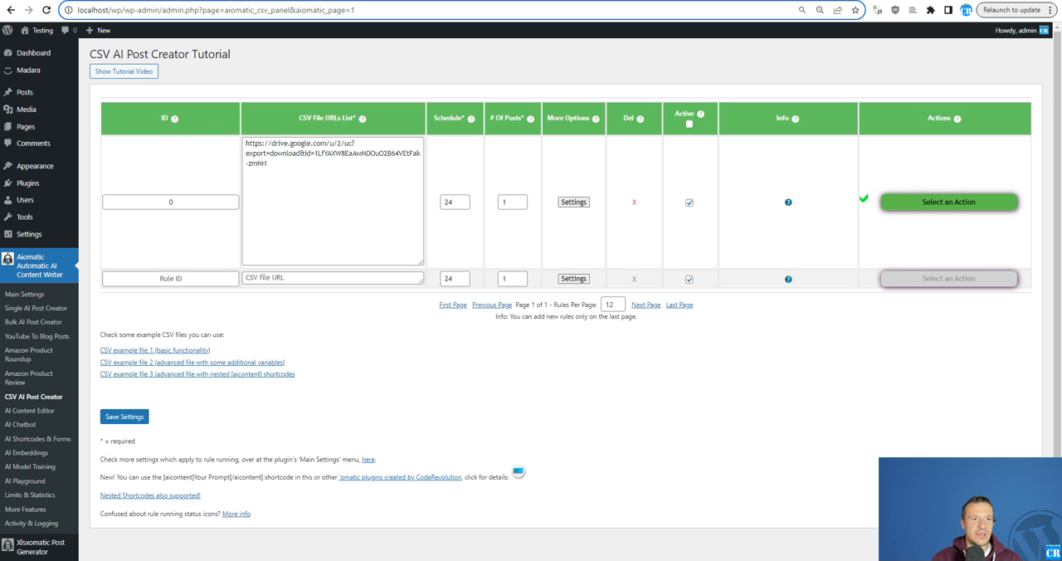
mouse_move(148, 109)
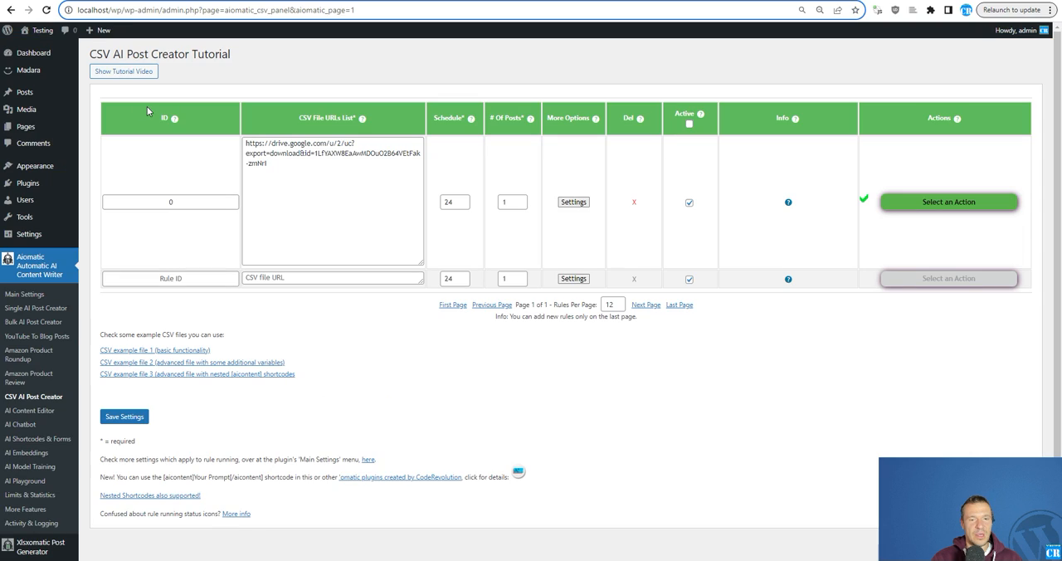
mouse_move(482, 56)
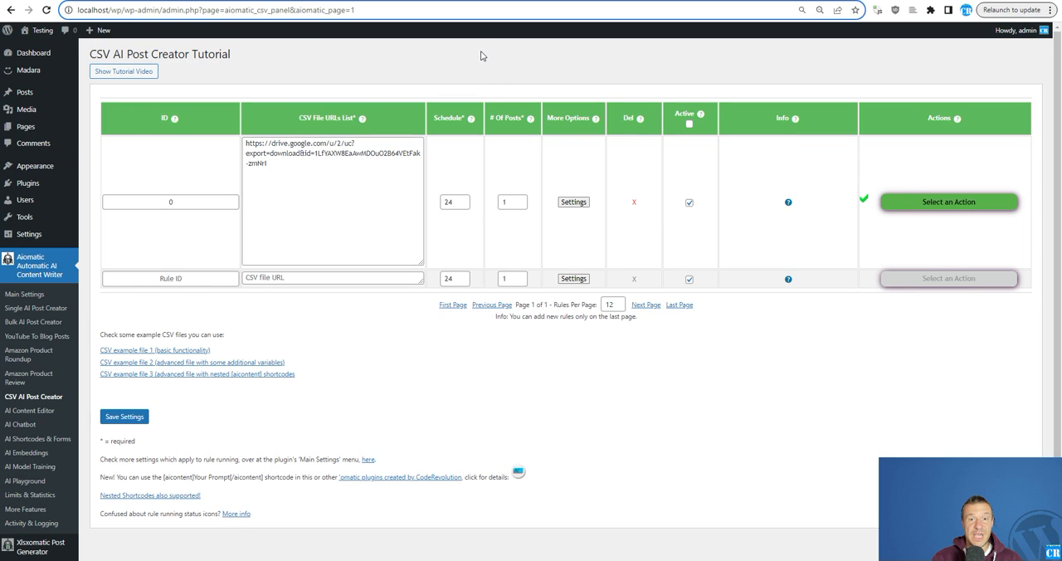